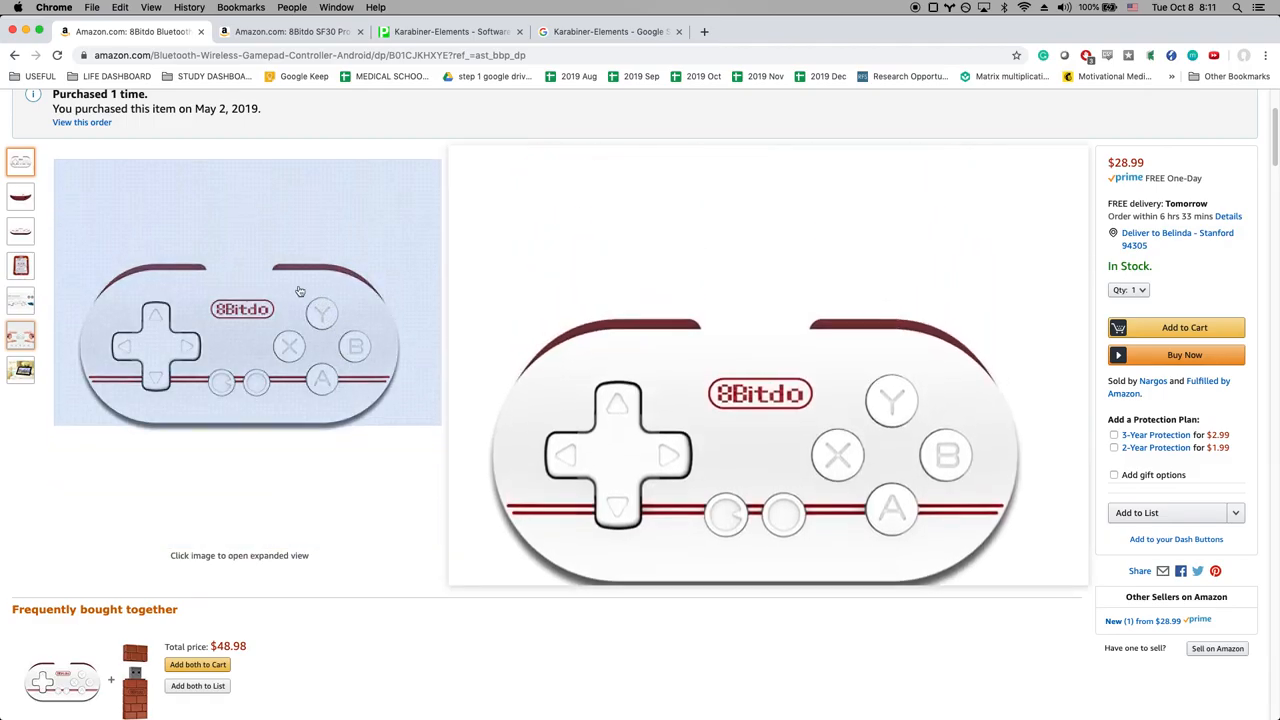
Browse the controller photos, compare the SF30 Pro listing, then move to the Karabiner-Elements site.
click(20, 196)
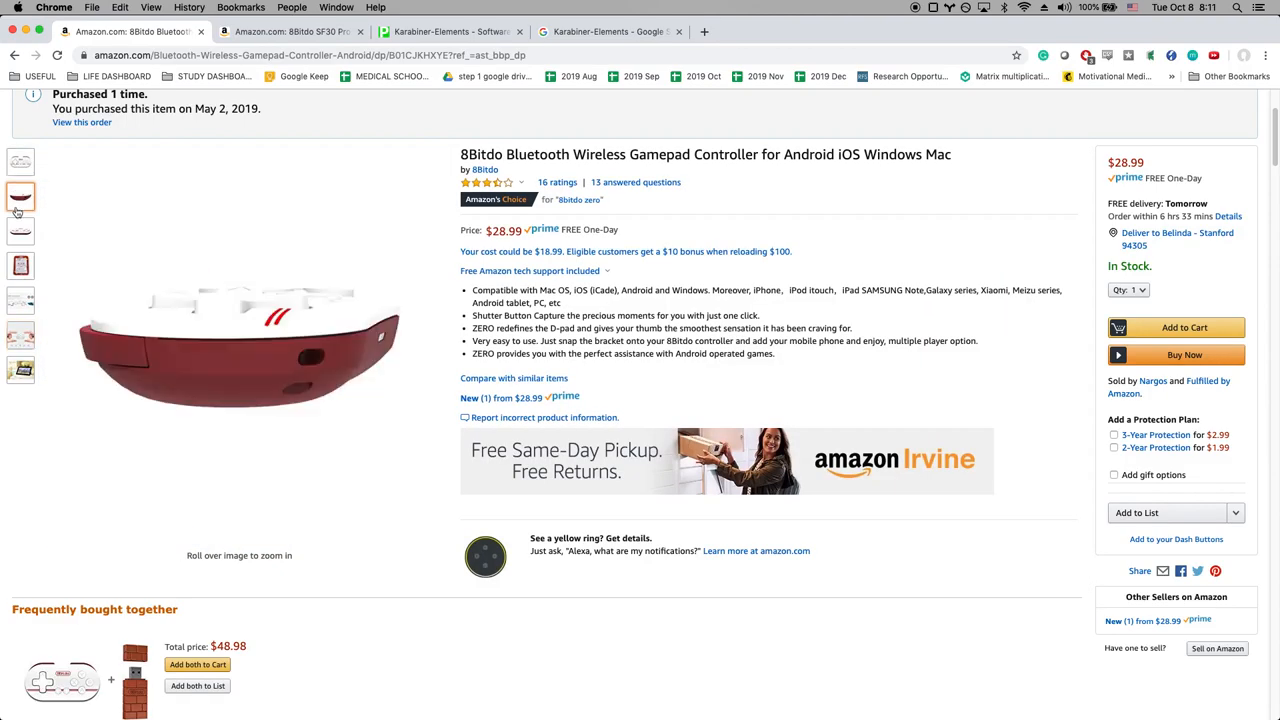
click(20, 336)
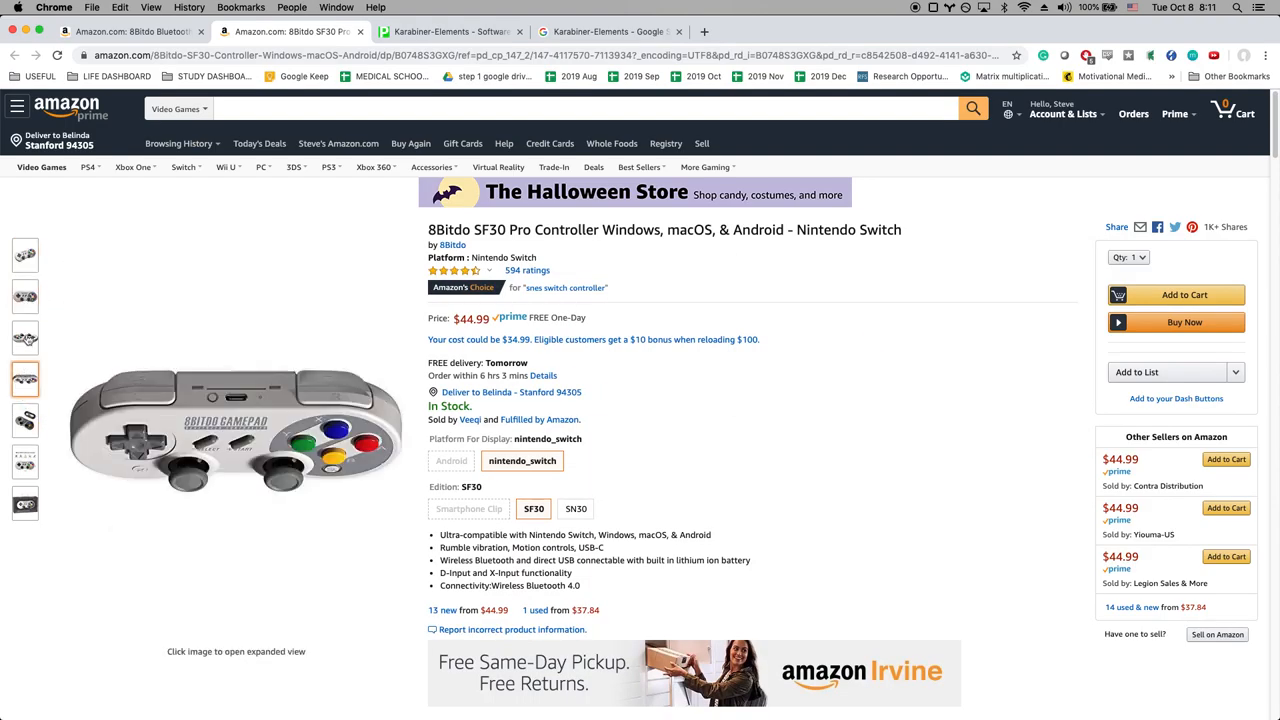
click(24, 256)
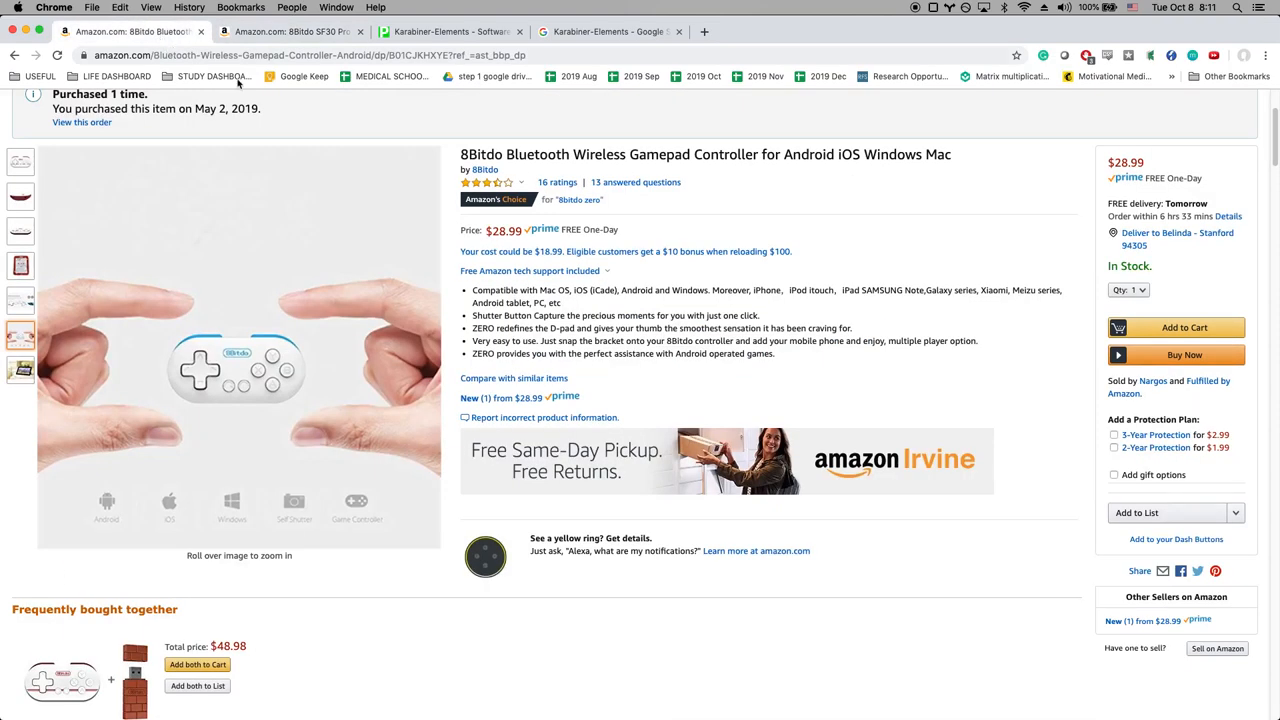
click(290, 32)
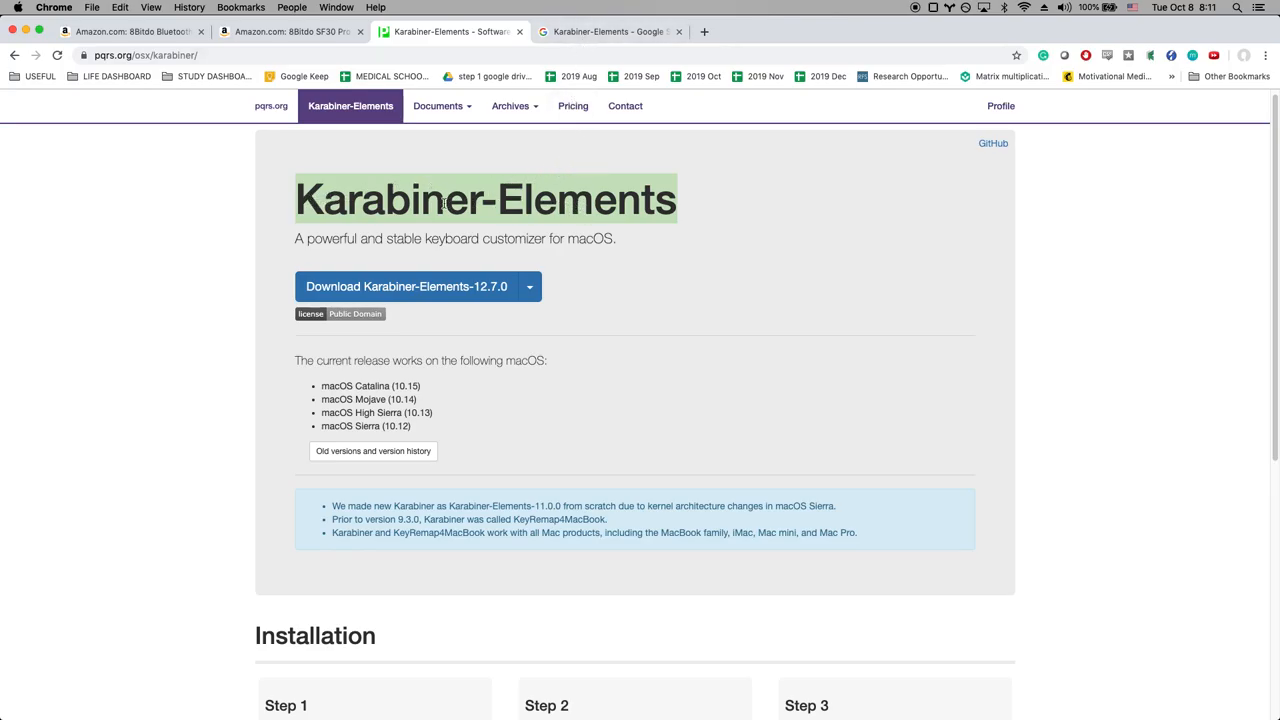
click(608, 32)
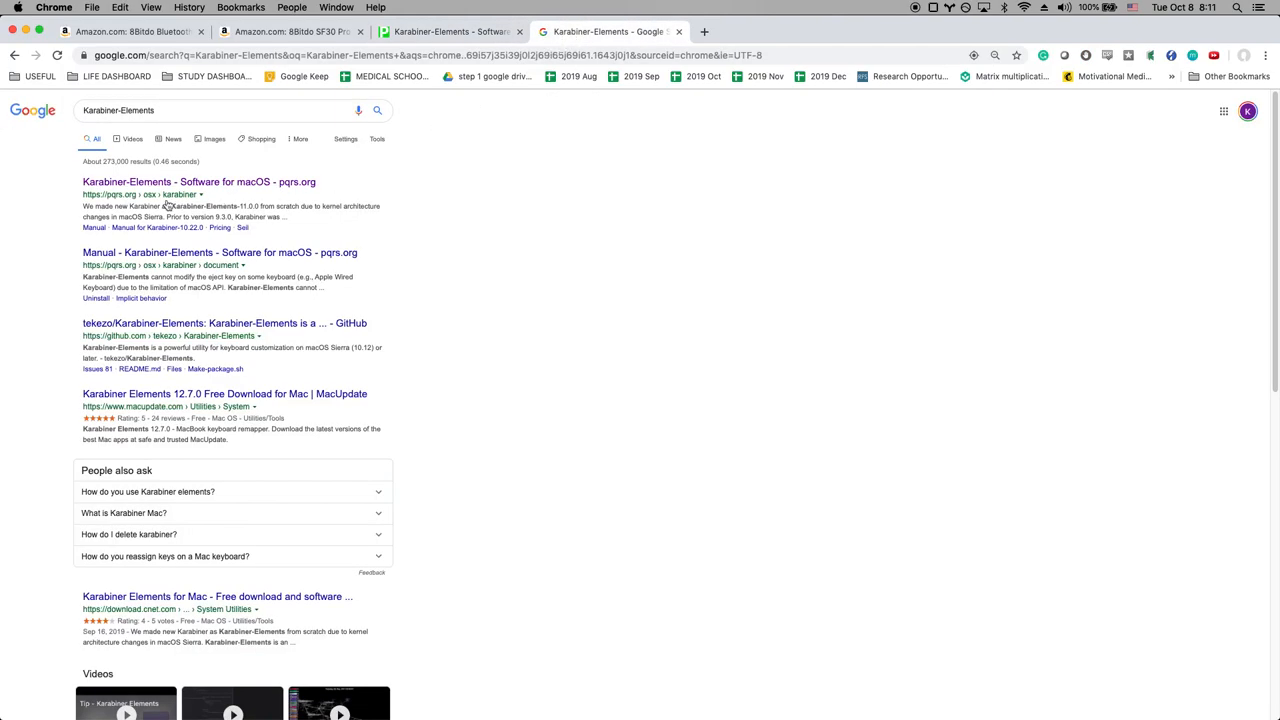
click(198, 182)
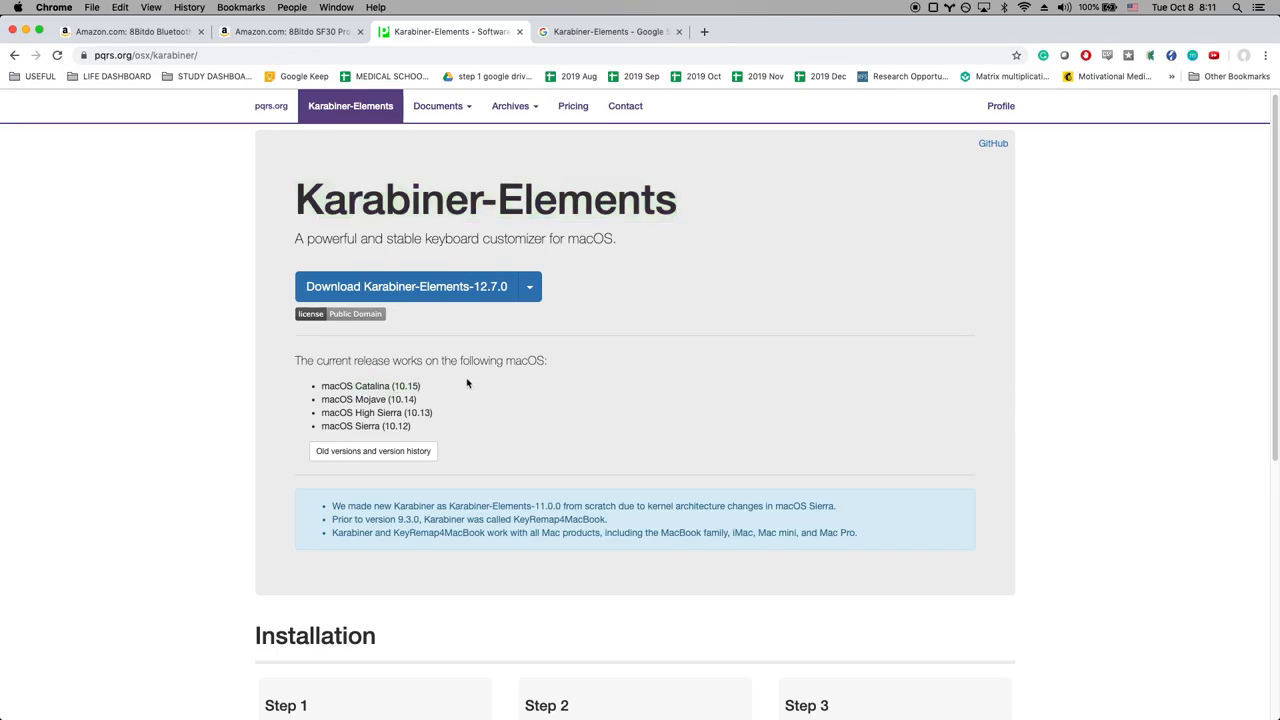
mouse_move(620, 332)
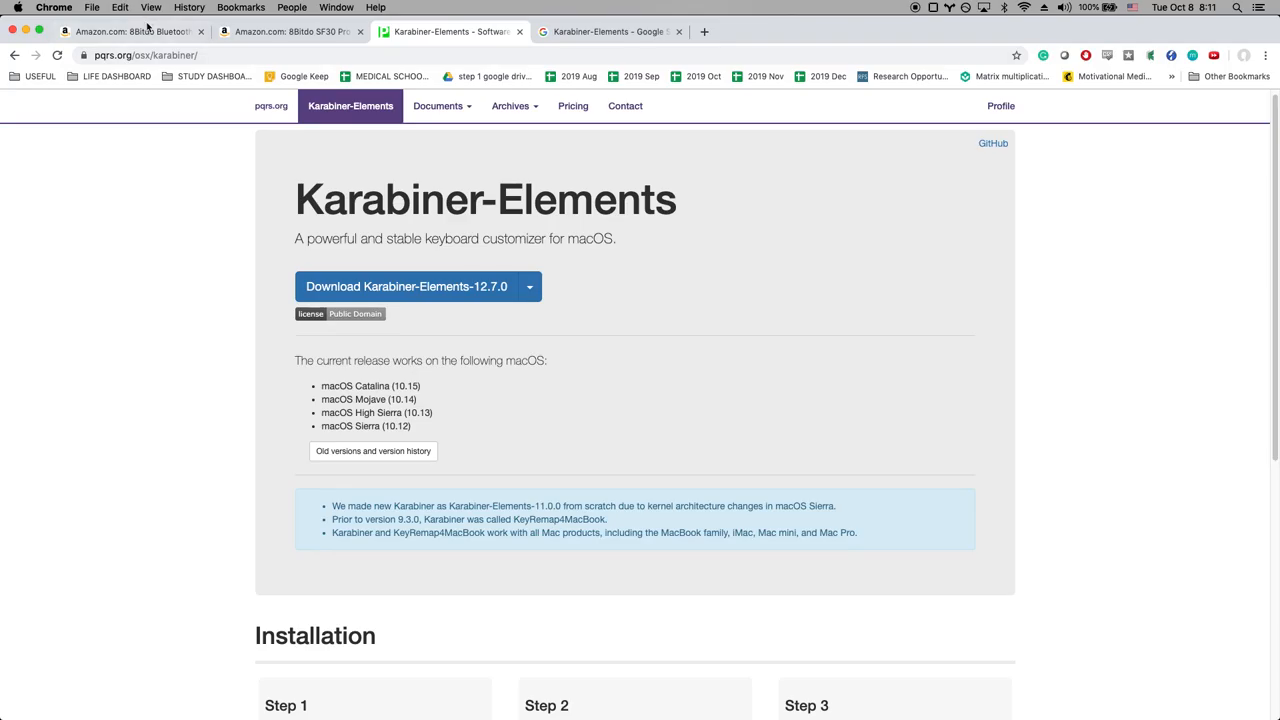
Return to the Amazon 8Bitdo Zero listing showing the controller photo.
click(130, 32)
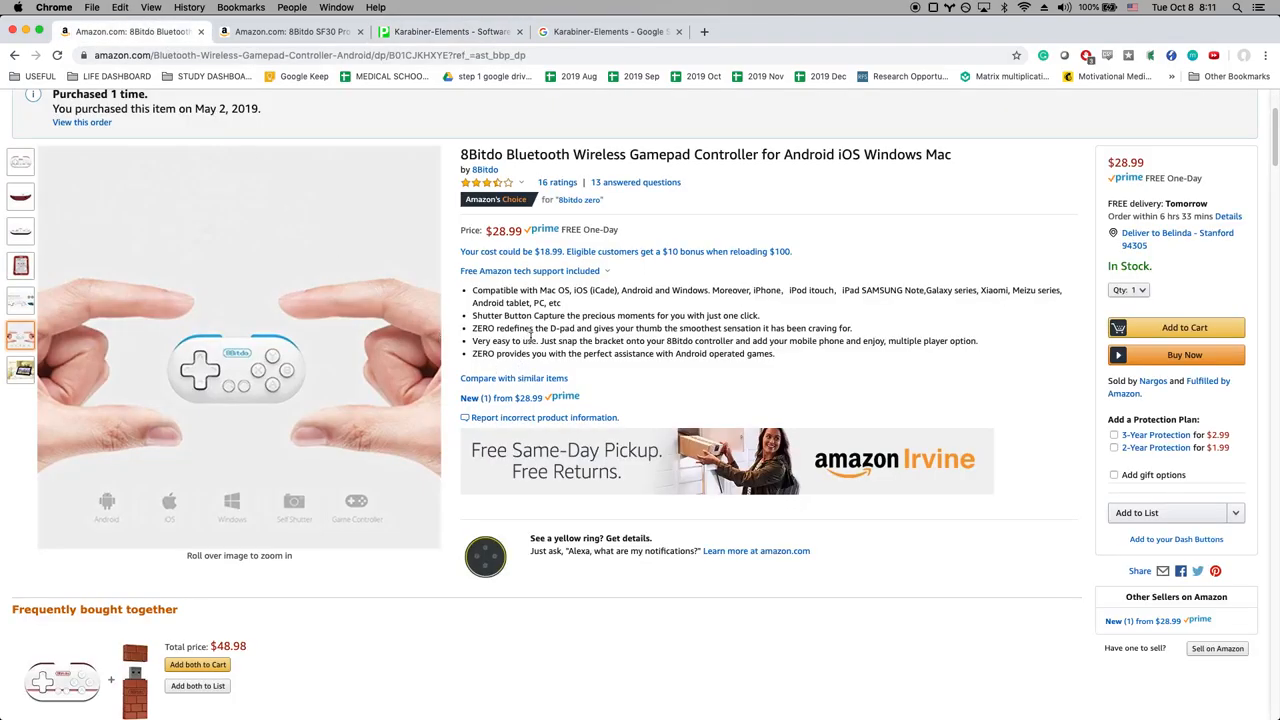
mouse_move(770, 330)
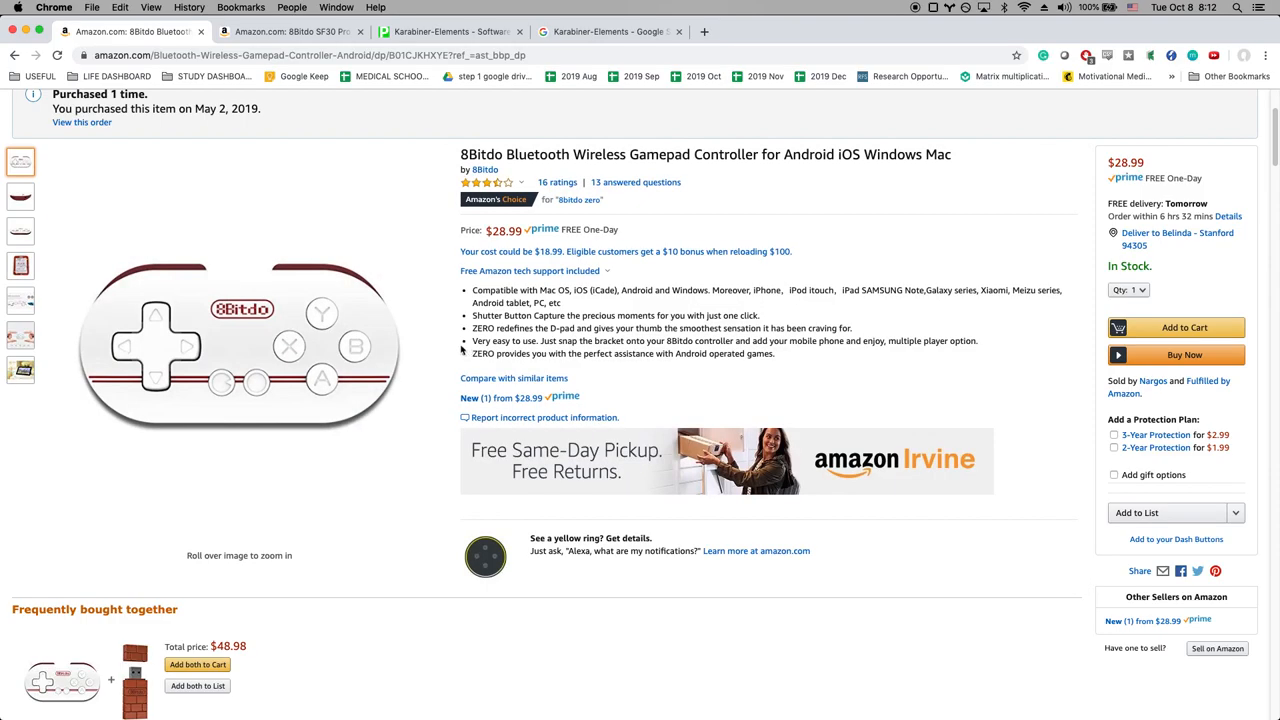
mouse_move(240, 344)
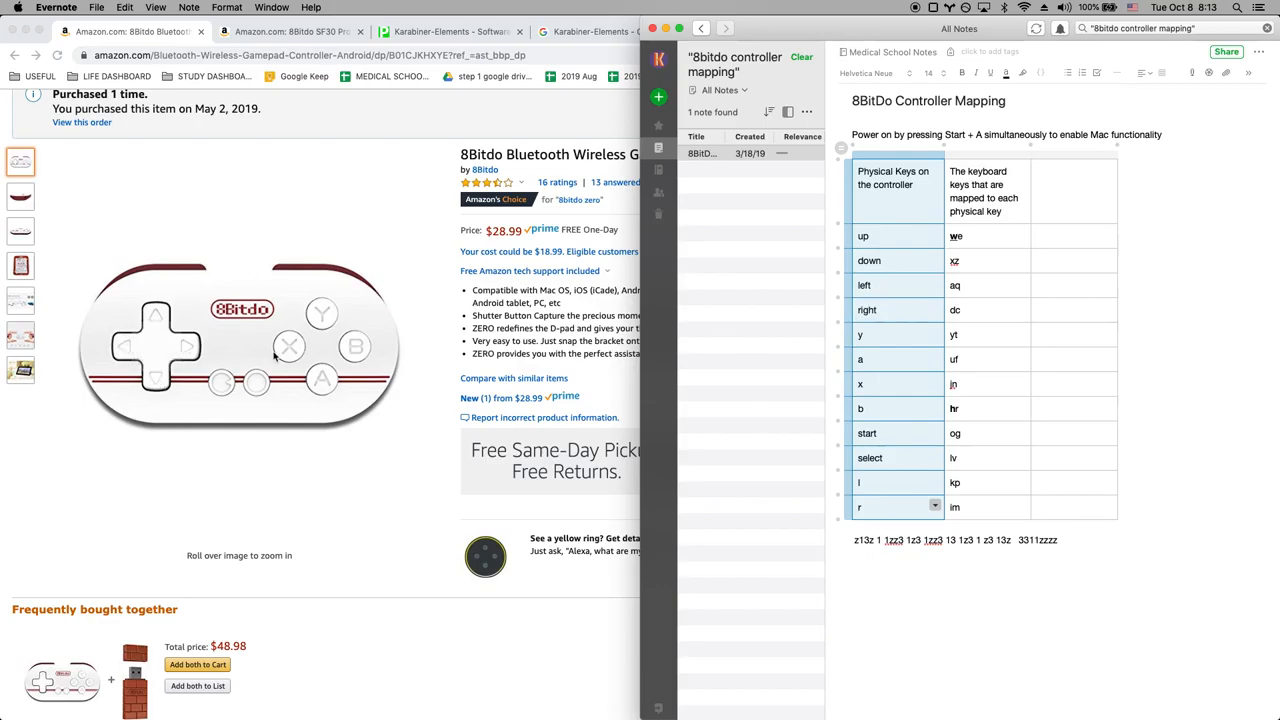
mouse_move(888, 412)
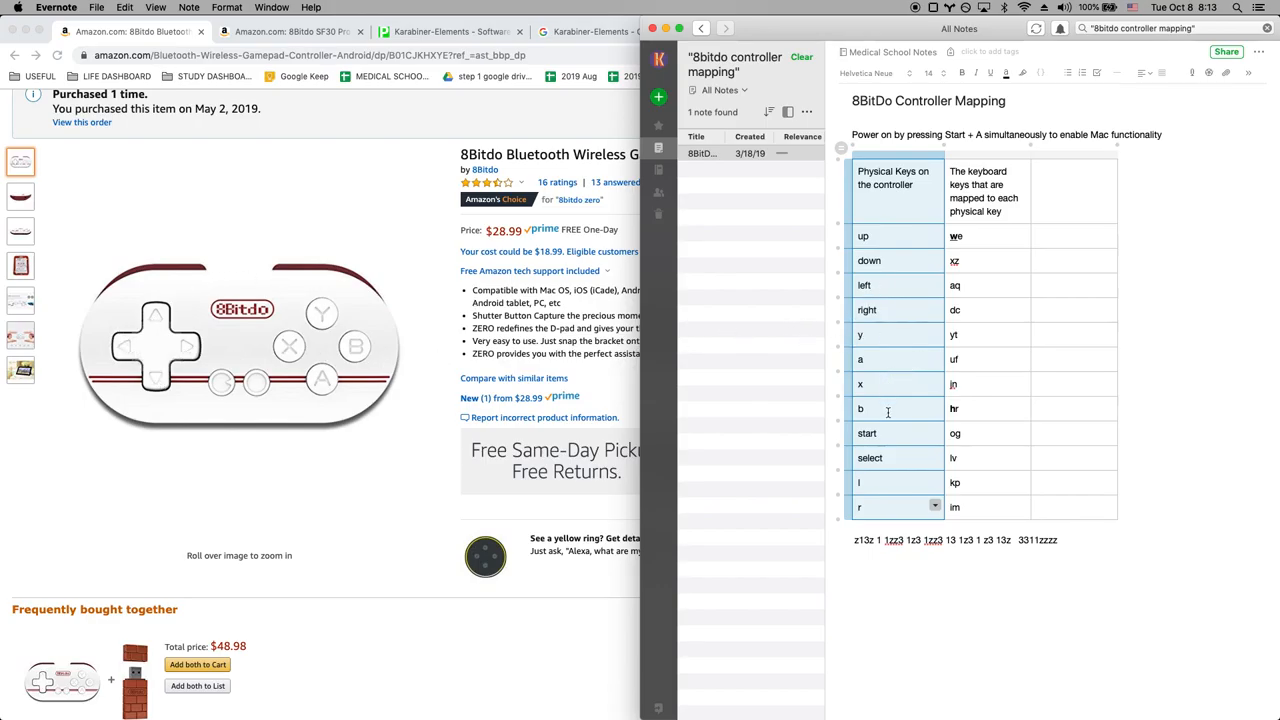
mouse_move(436, 352)
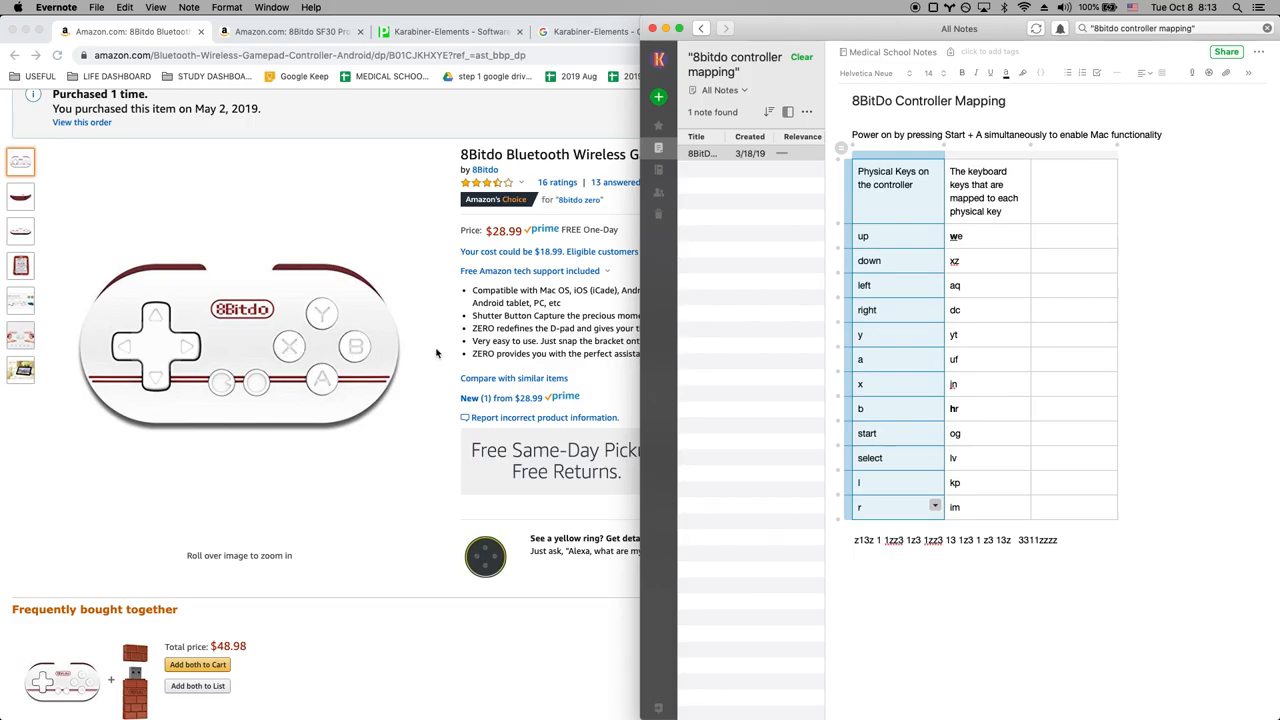
mouse_move(210, 338)
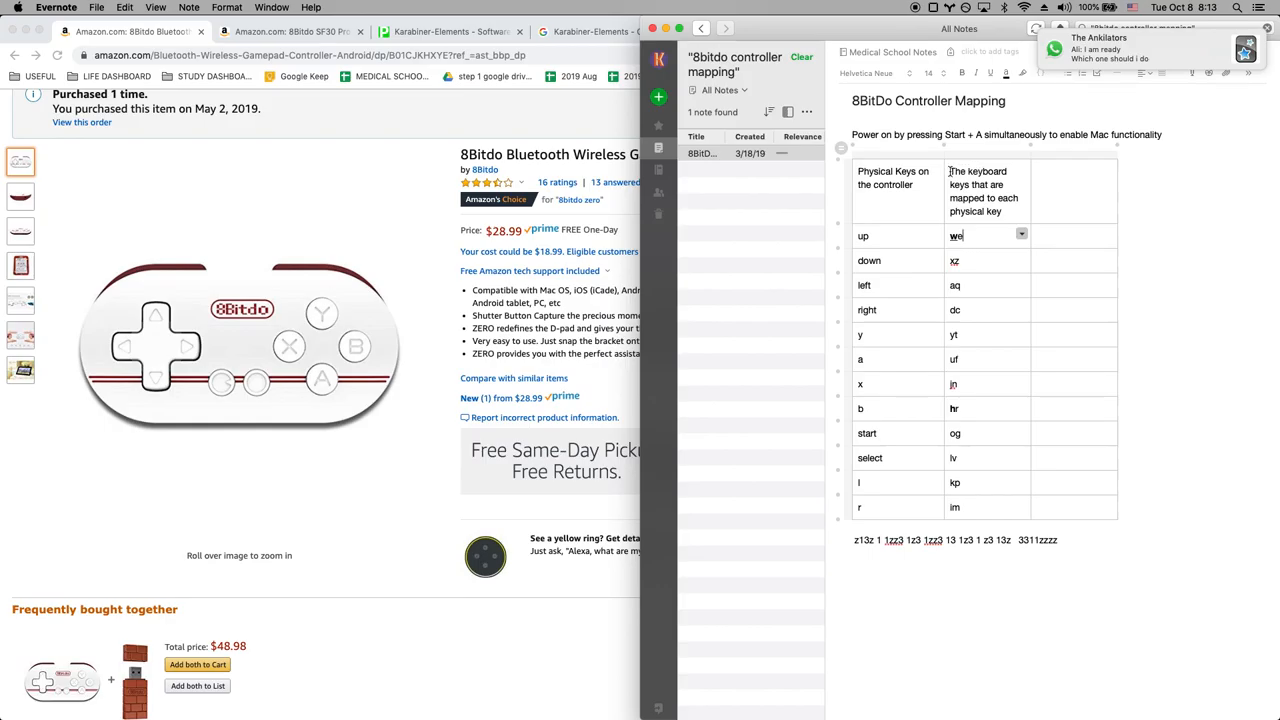
mouse_move(972, 242)
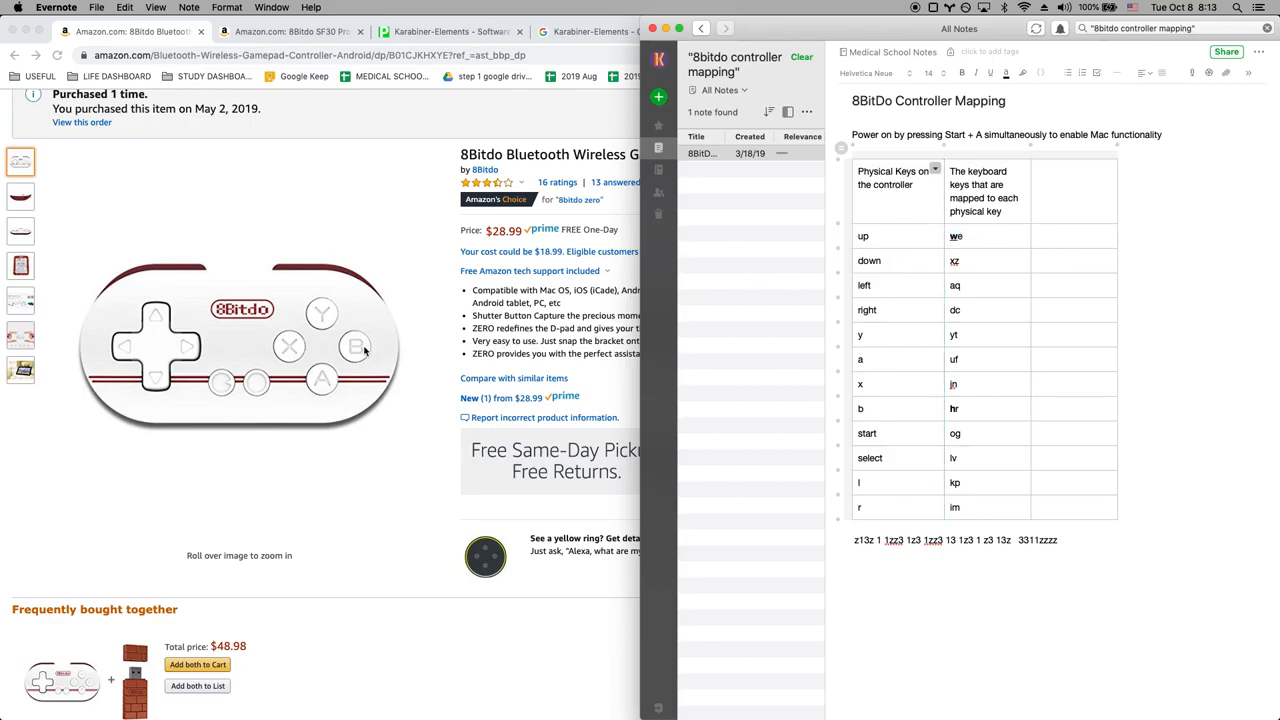
mouse_move(752, 400)
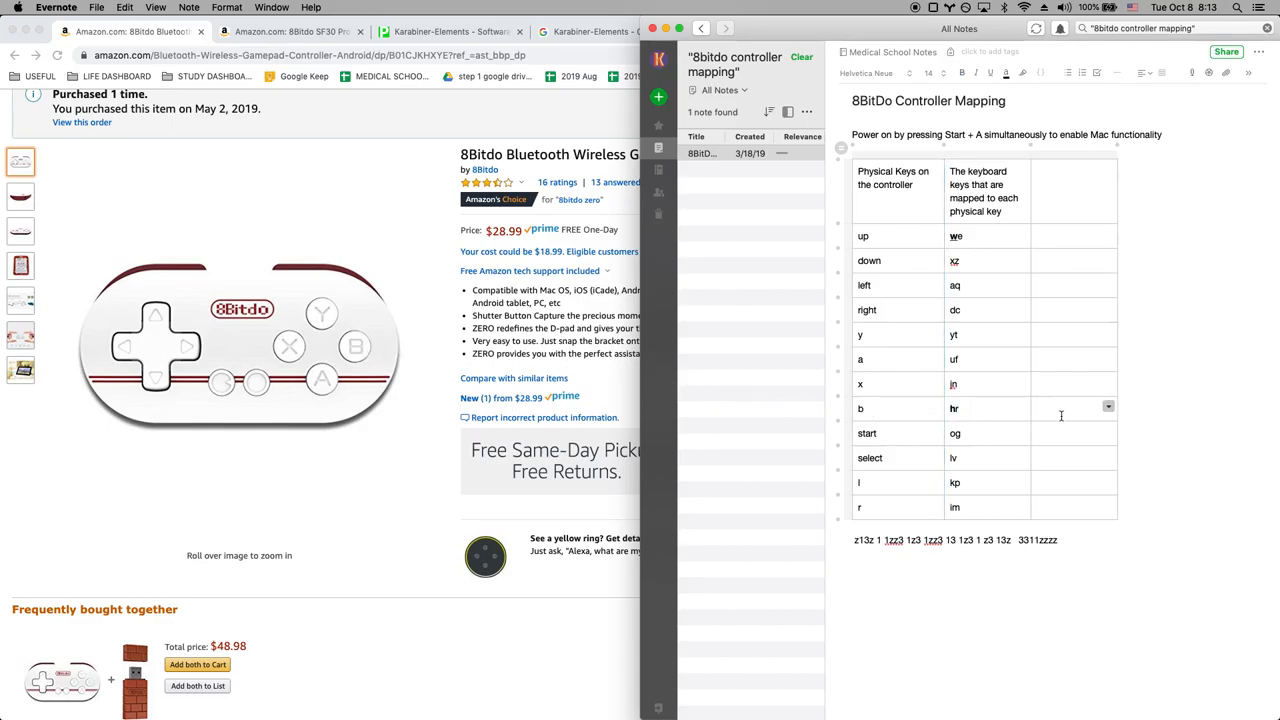
Fill in keyboard keys 'hr' in the controller mapping table rows.
text(hr)
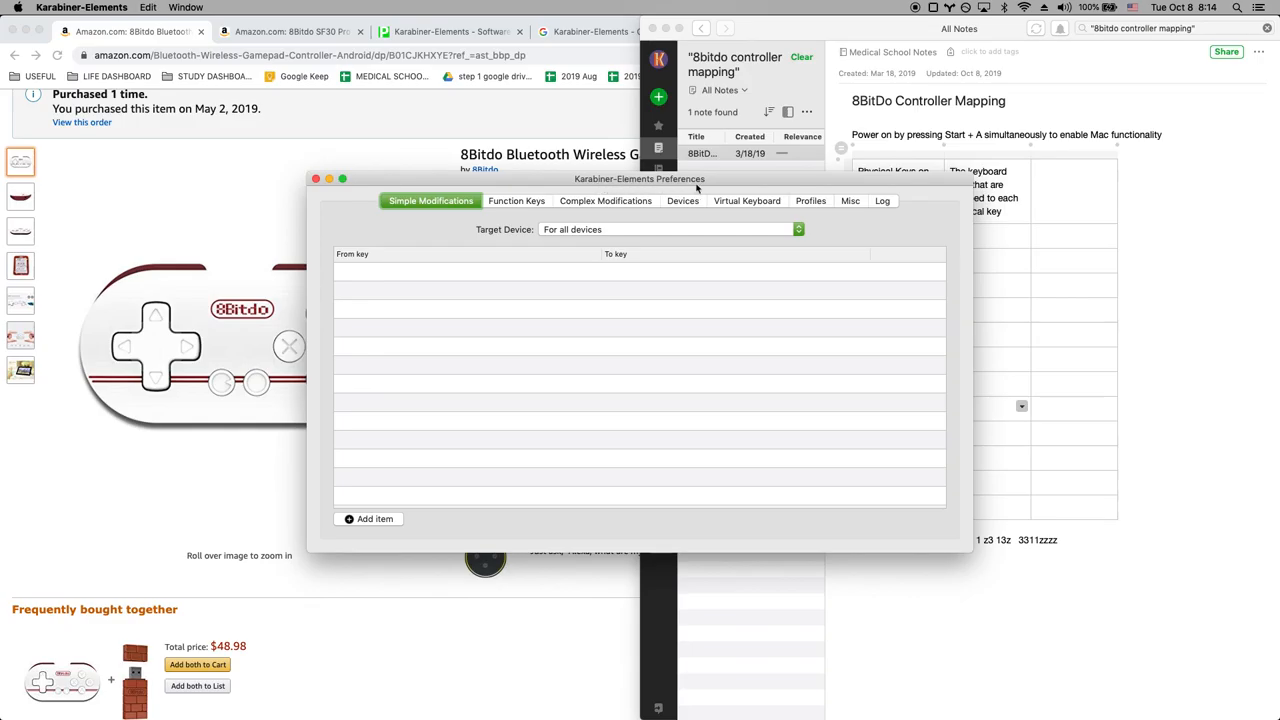
mouse_move(620, 238)
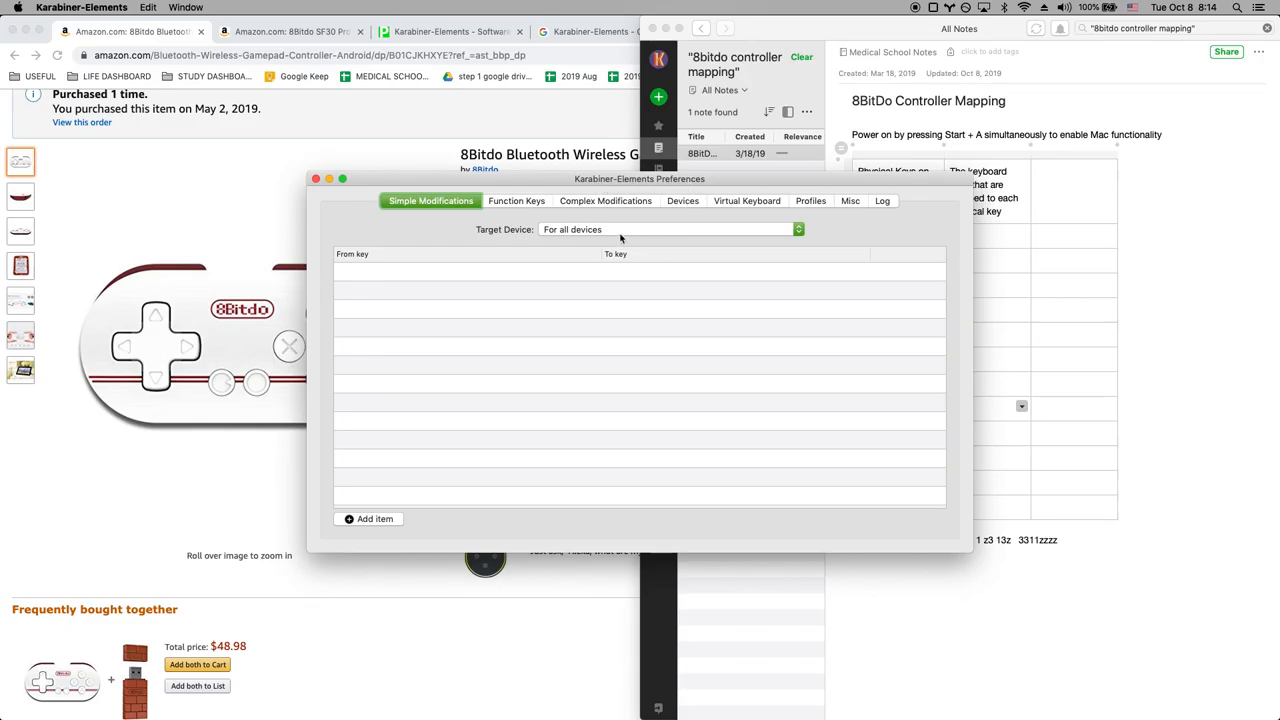
Choose 8BitDo Zero GamePad (Unknown) as the Target Device for Simple Modifications.
click(670, 228)
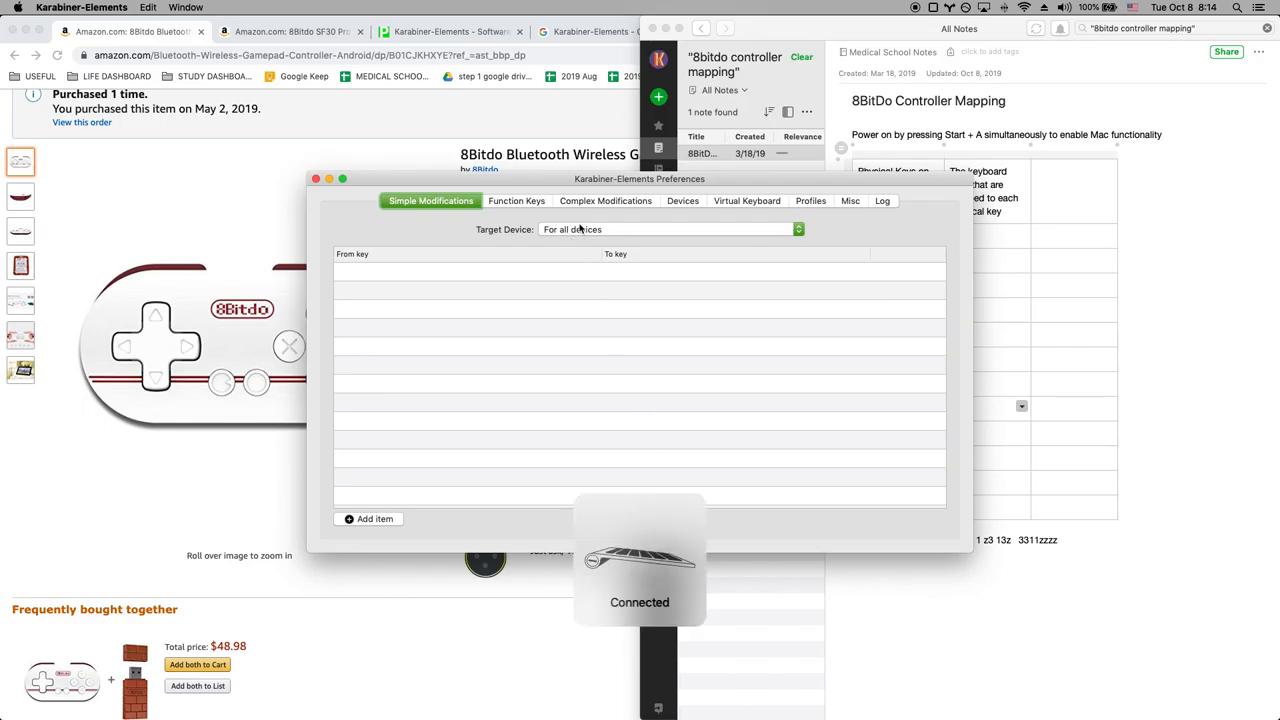
click(668, 228)
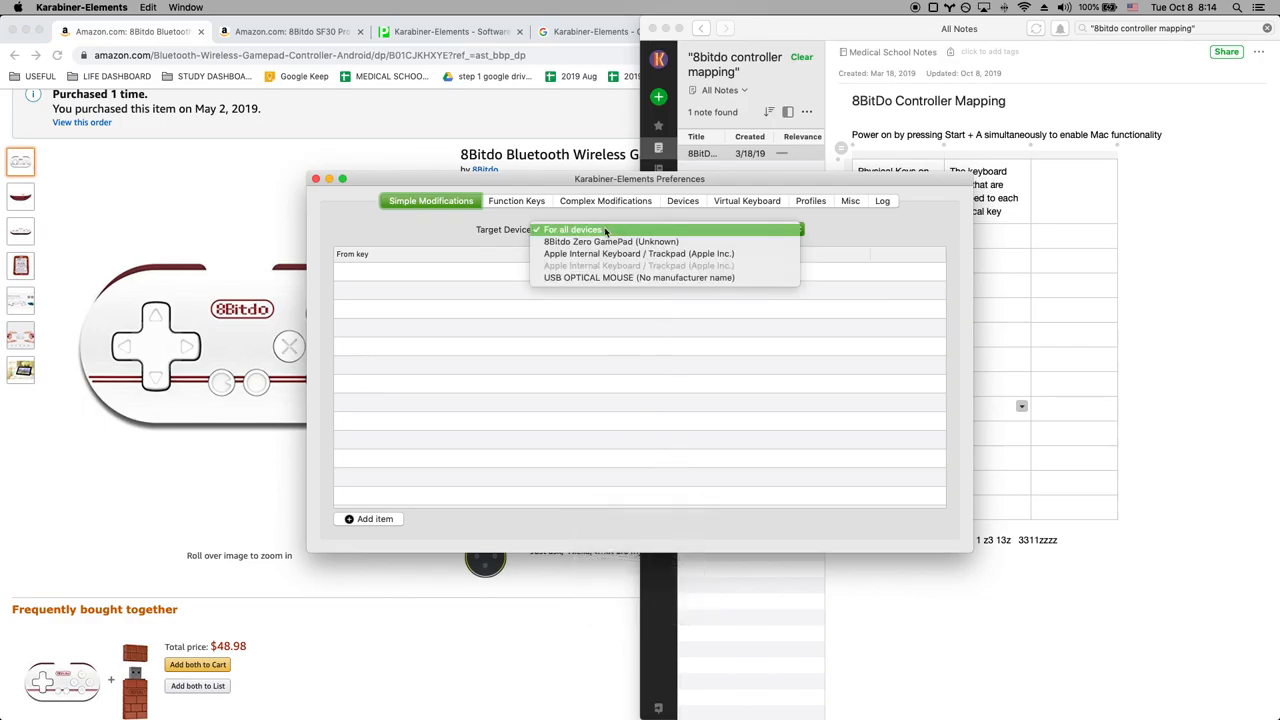
click(612, 240)
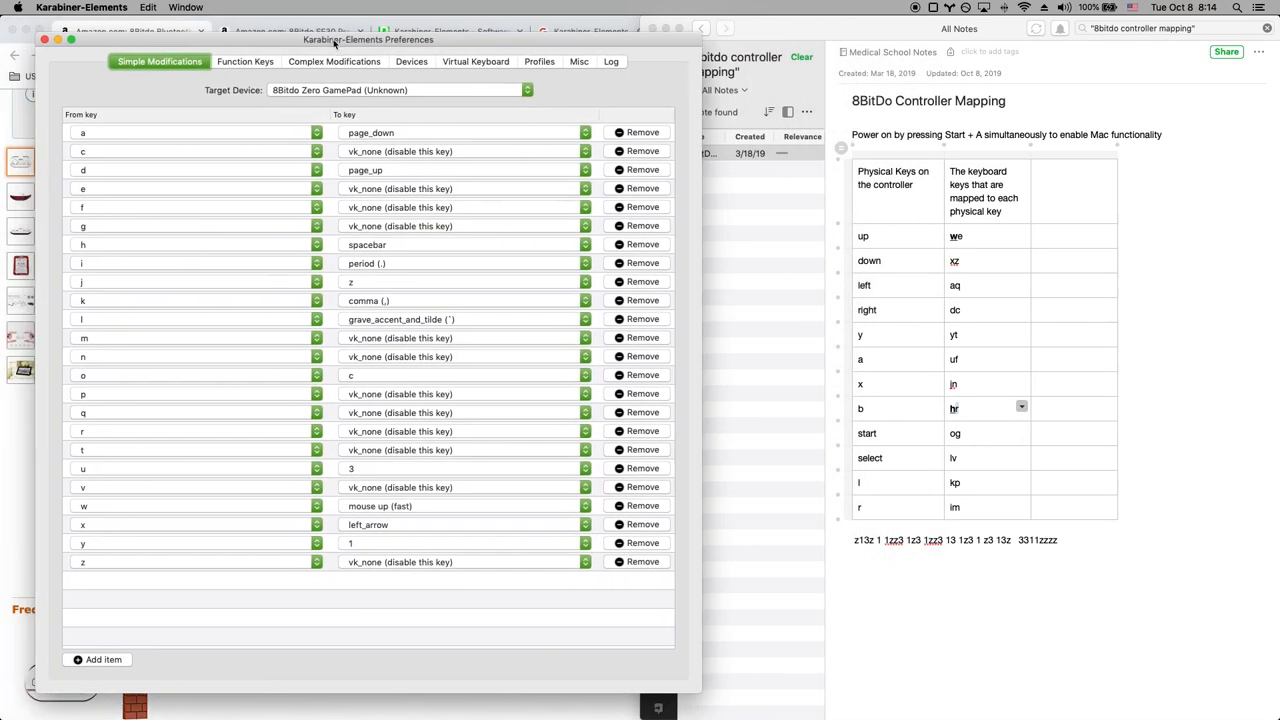
mouse_move(804, 352)
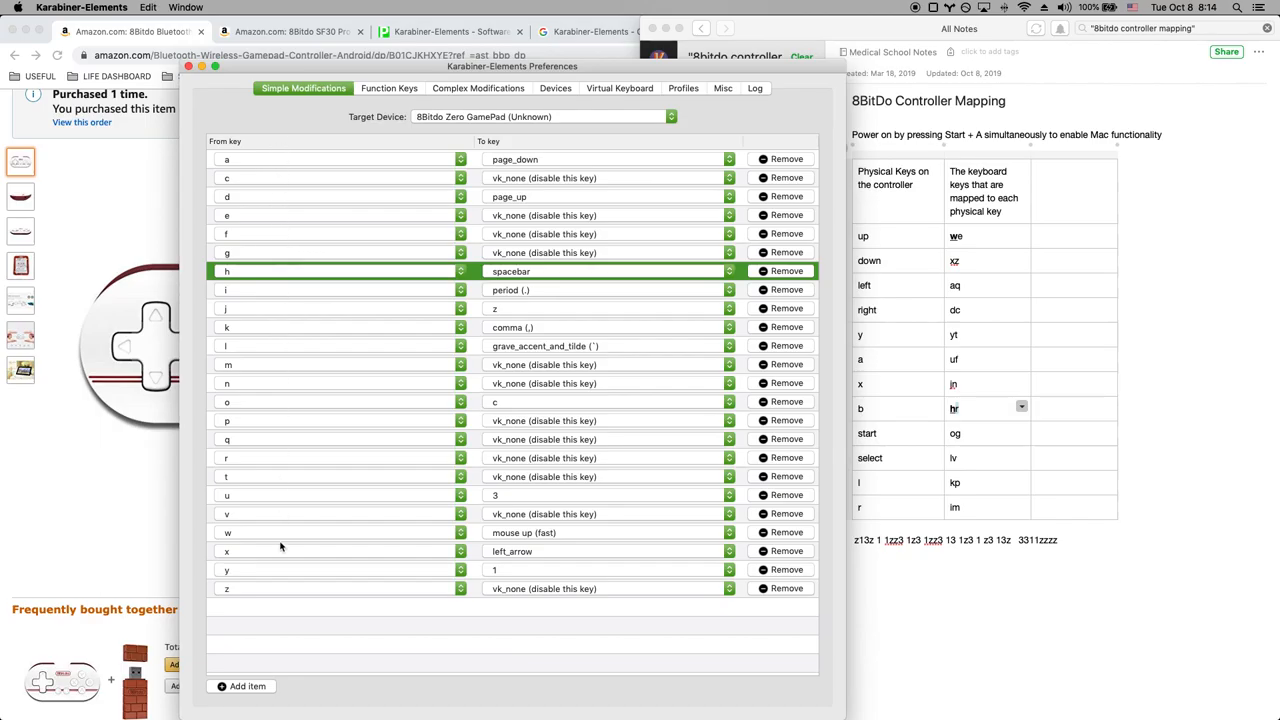
mouse_move(1004, 310)
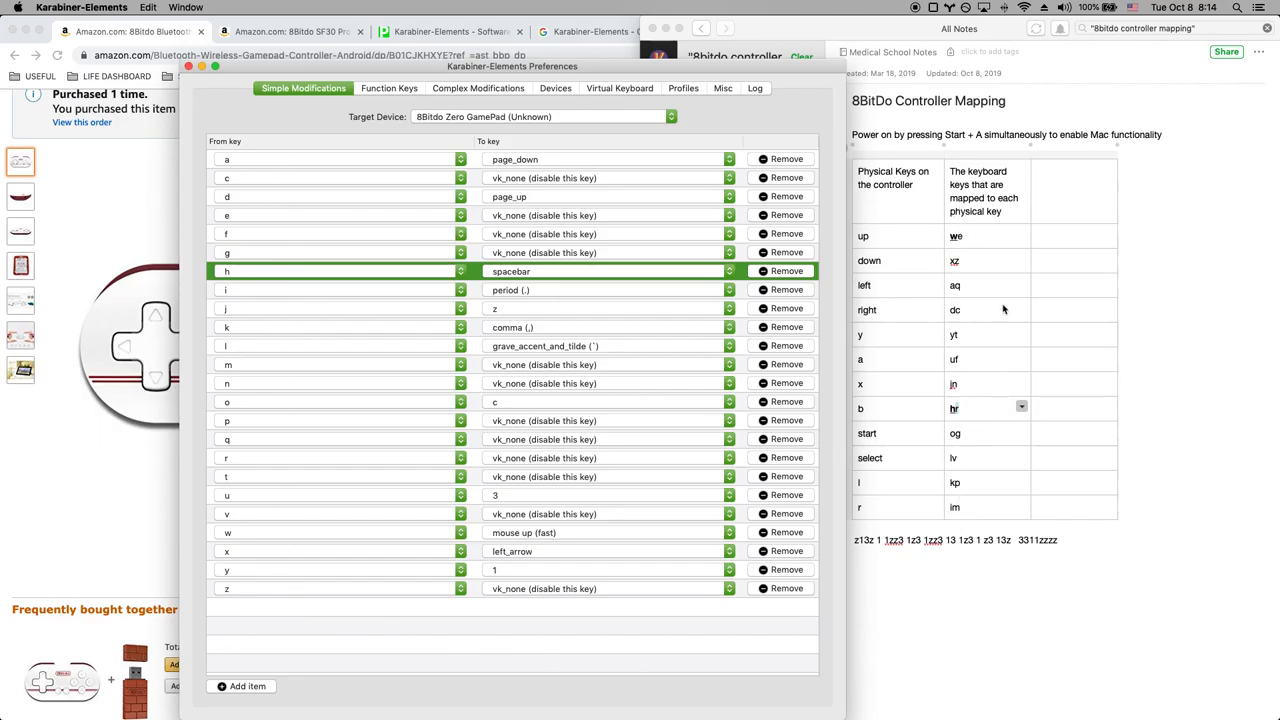
mouse_move(372, 268)
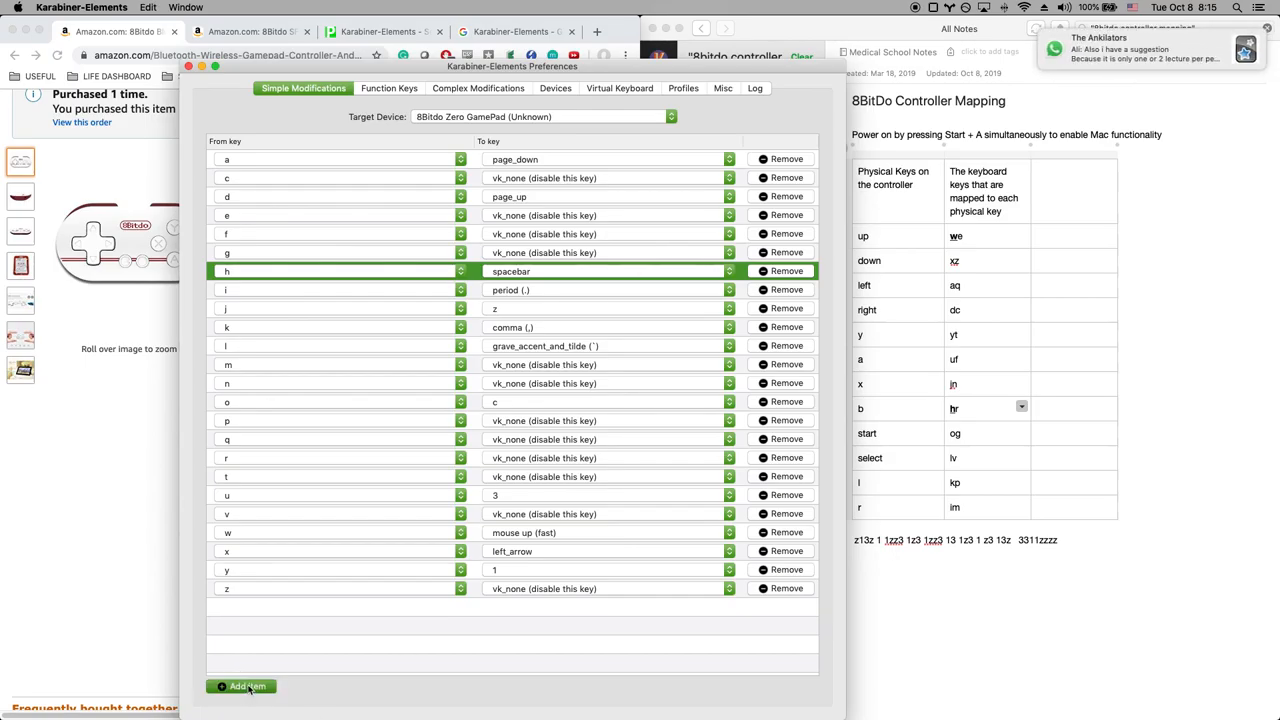
click(240, 686)
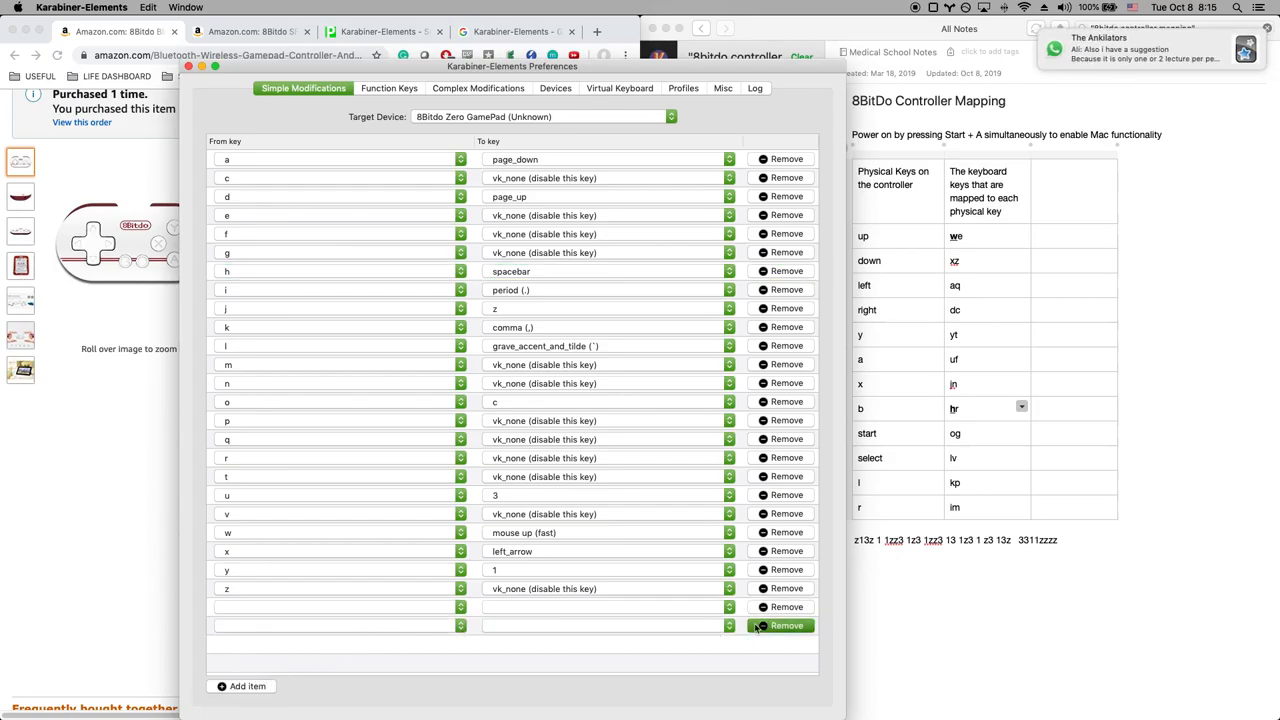
click(340, 624)
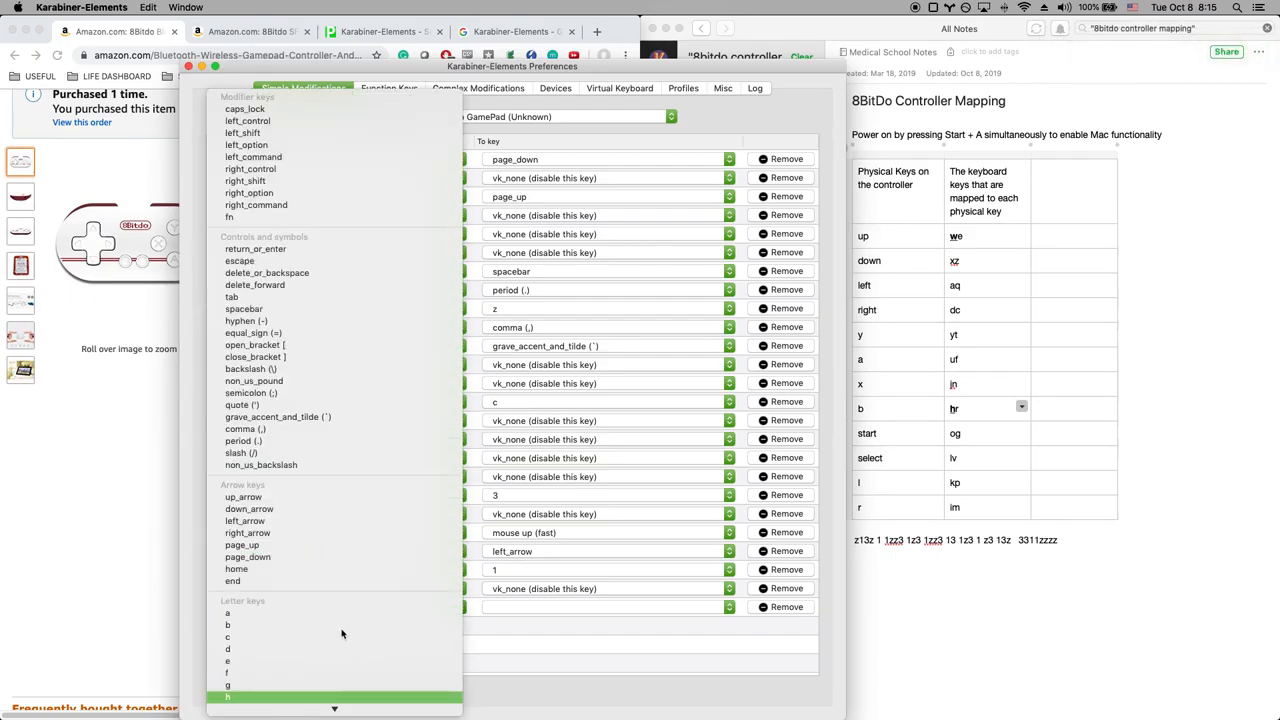
click(228, 696)
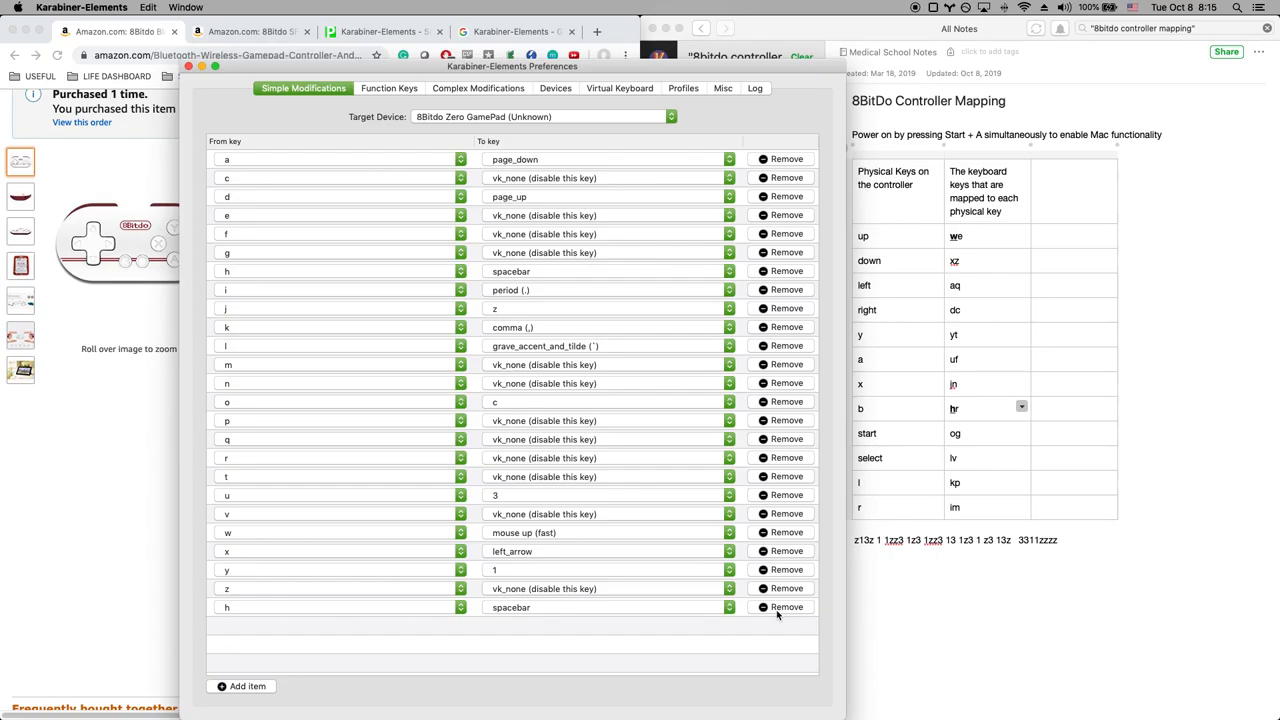
click(786, 608)
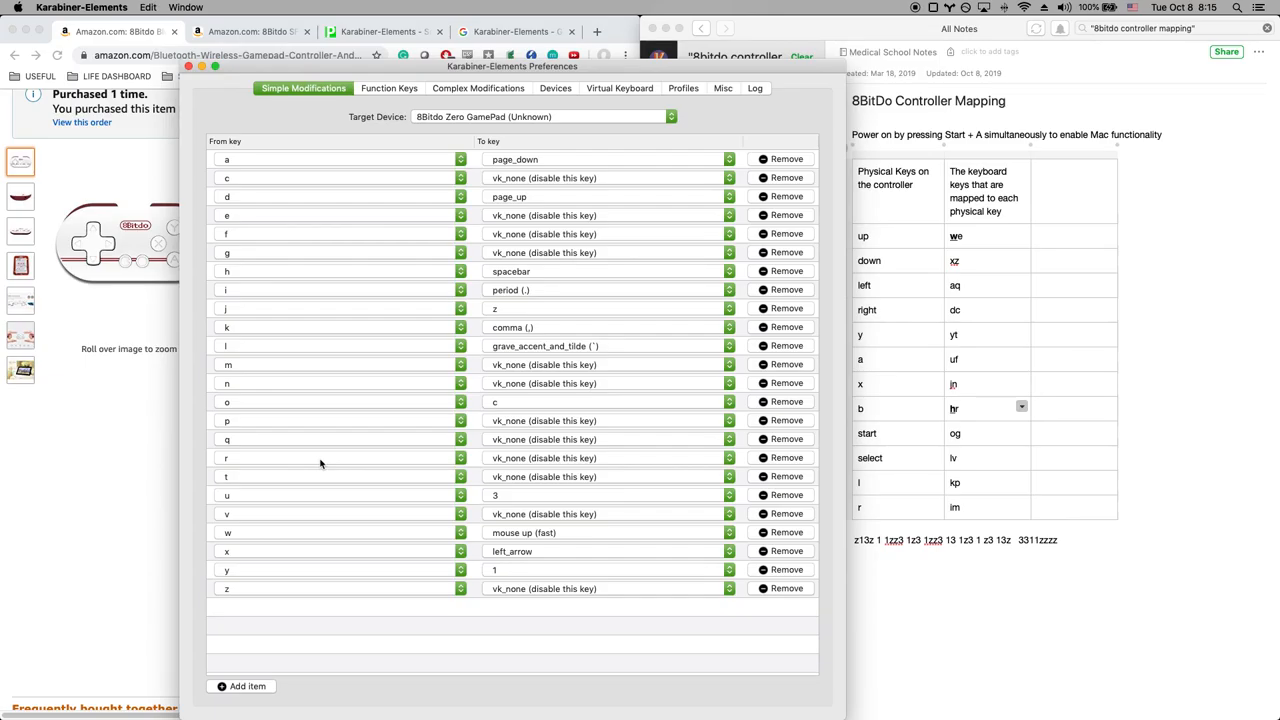
click(242, 686)
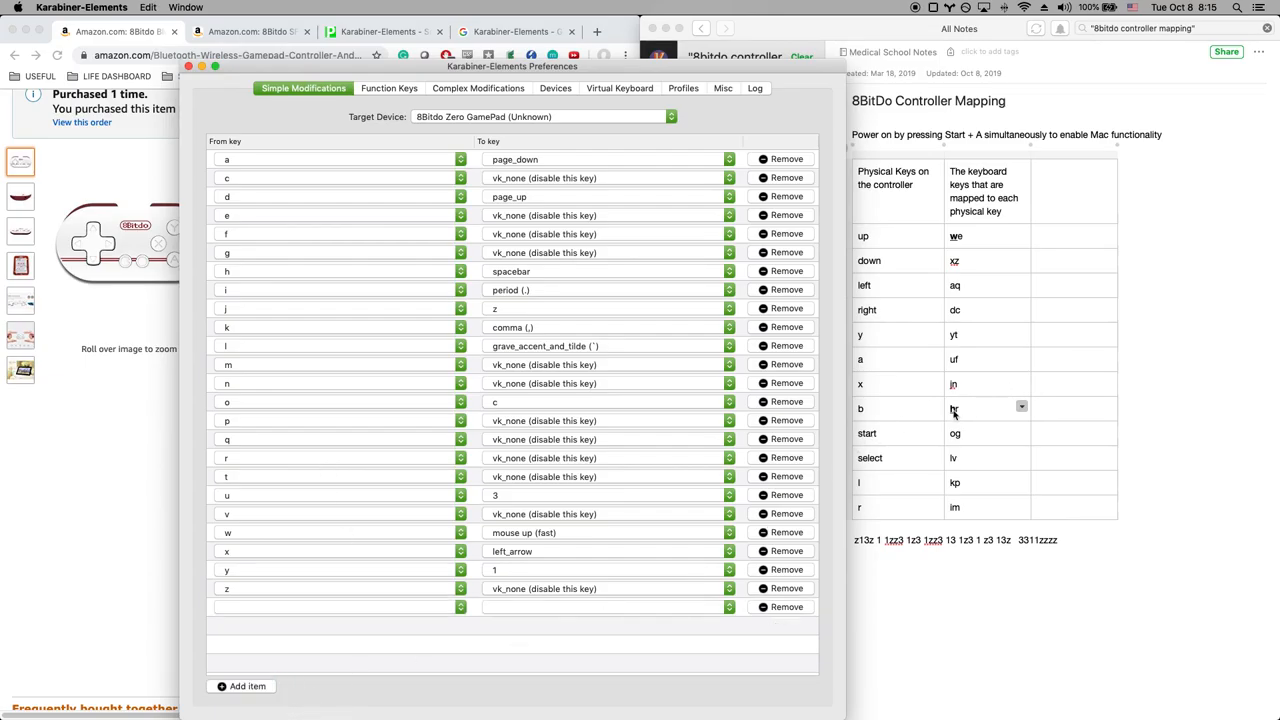
click(1020, 406)
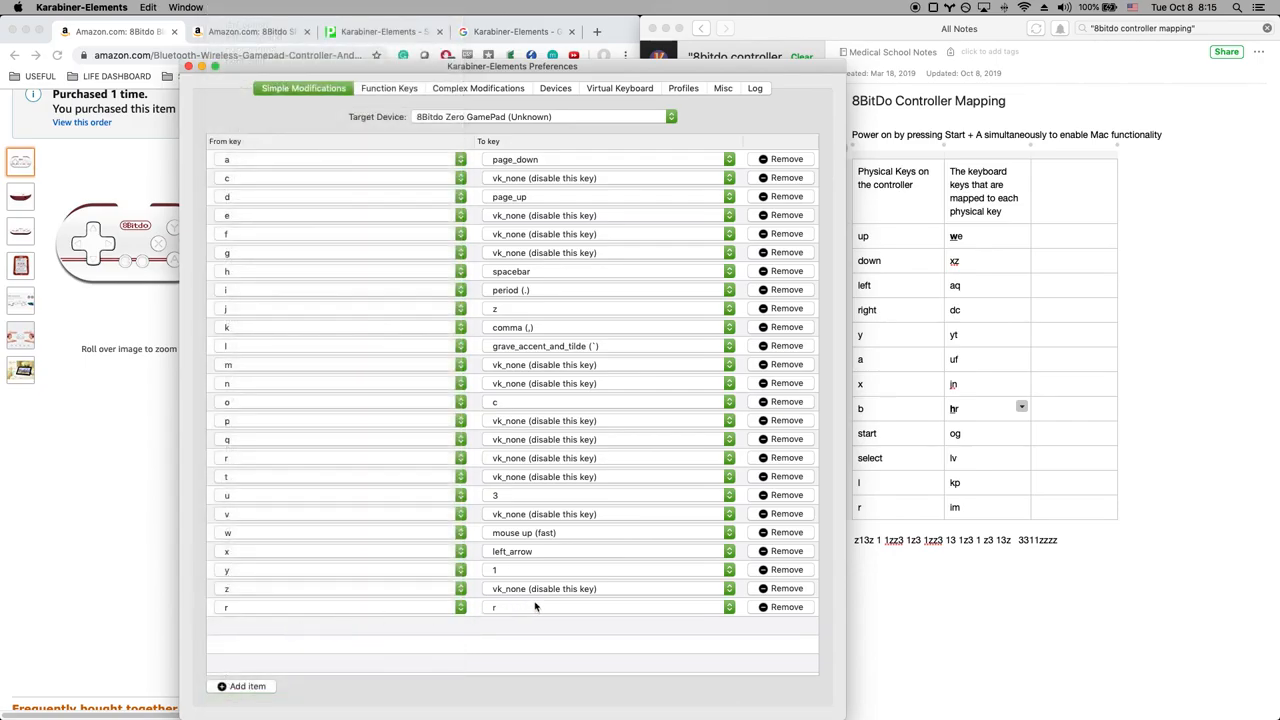
click(608, 608)
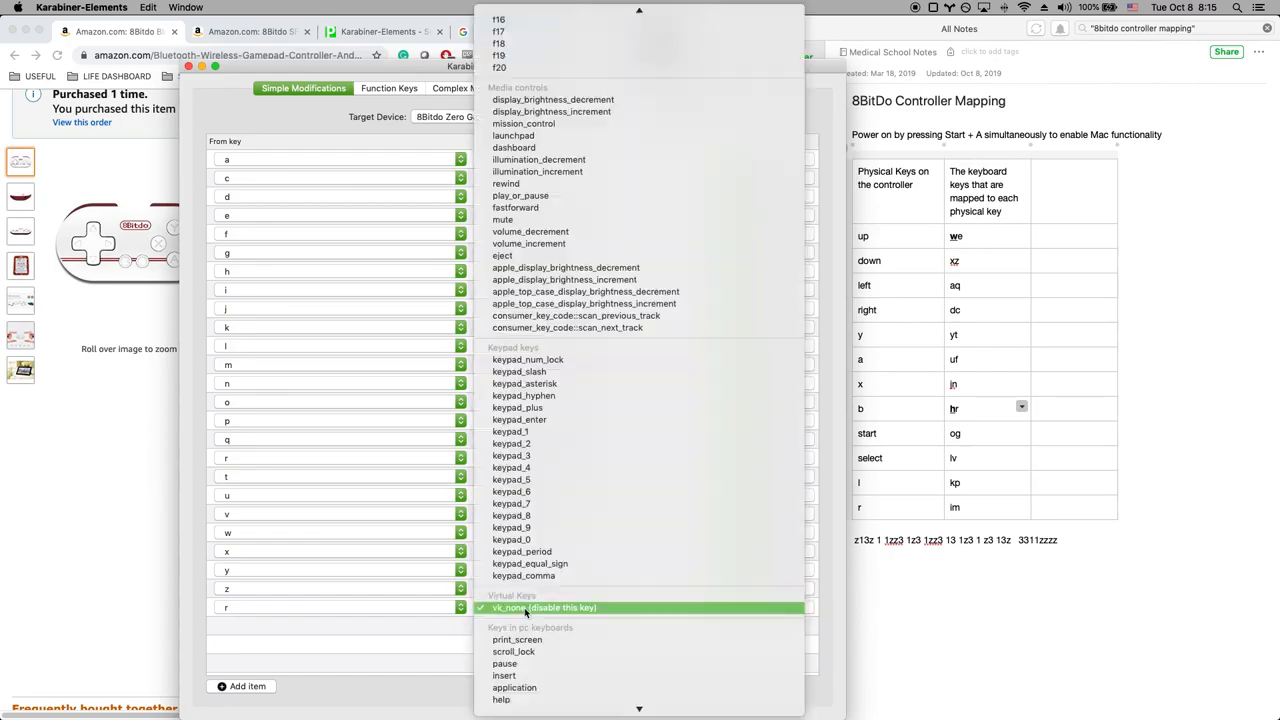
scroll(down, 3)
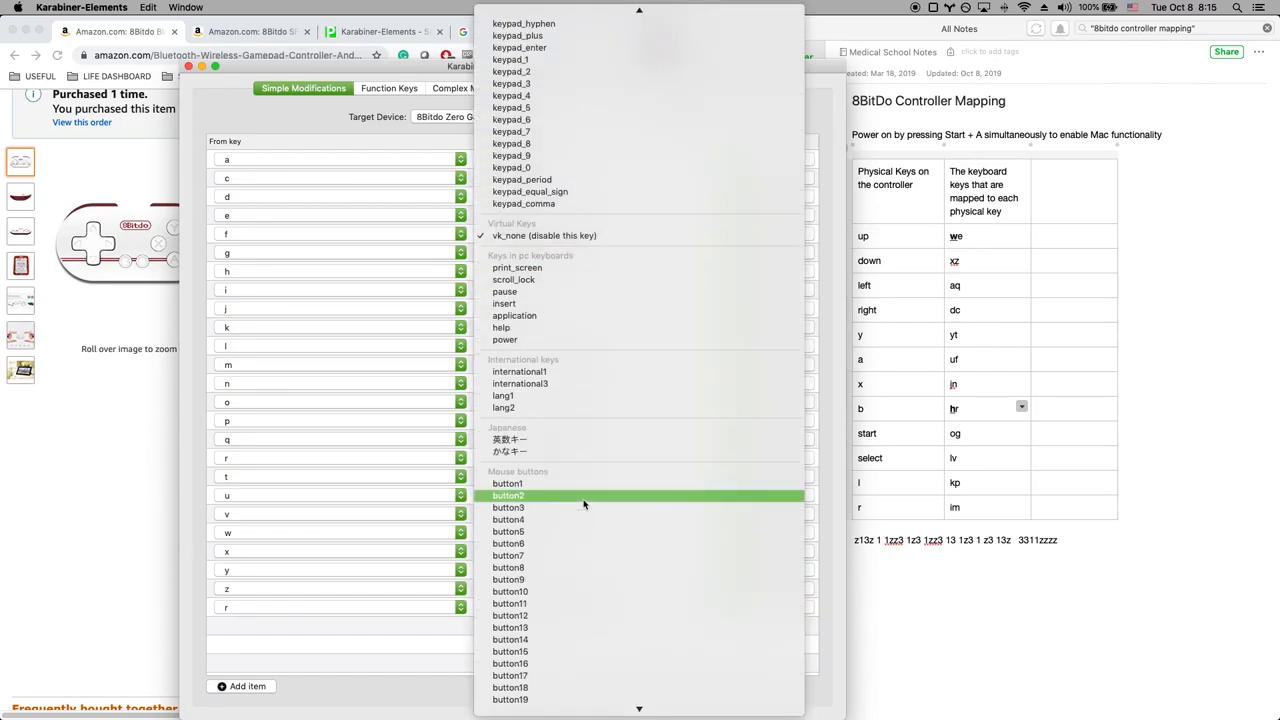
scroll(down, 3)
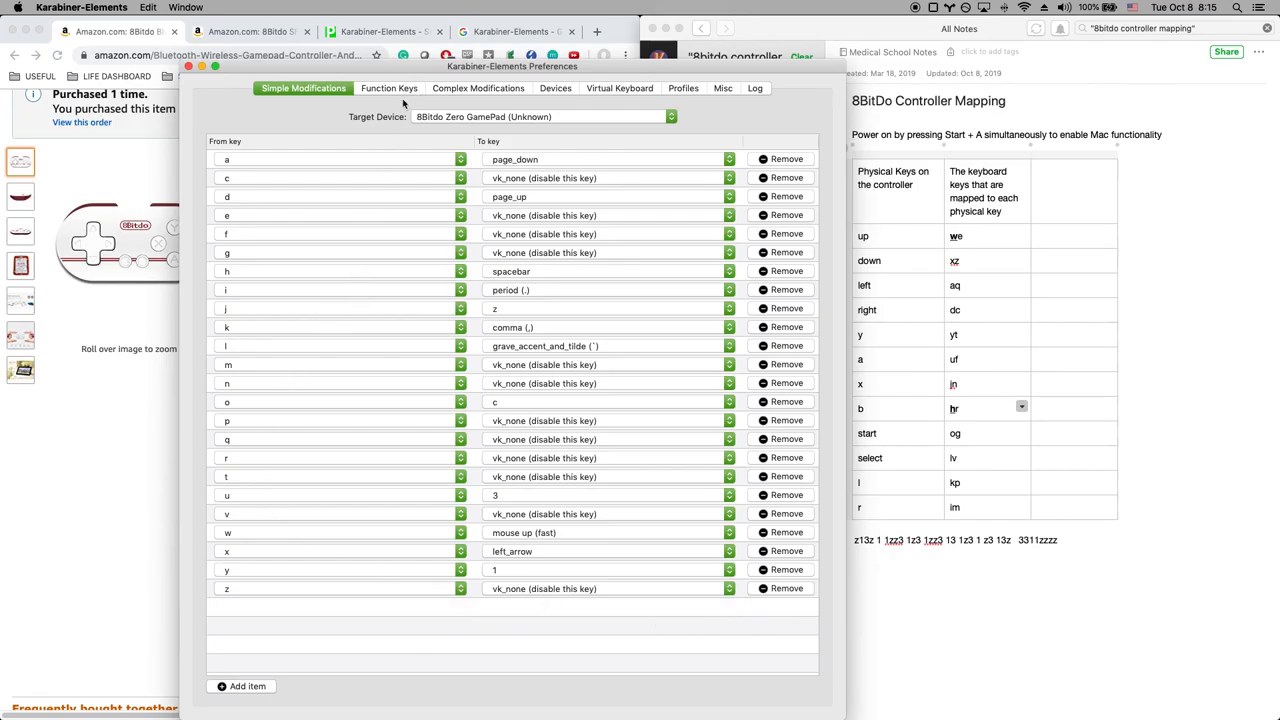
mouse_move(530, 476)
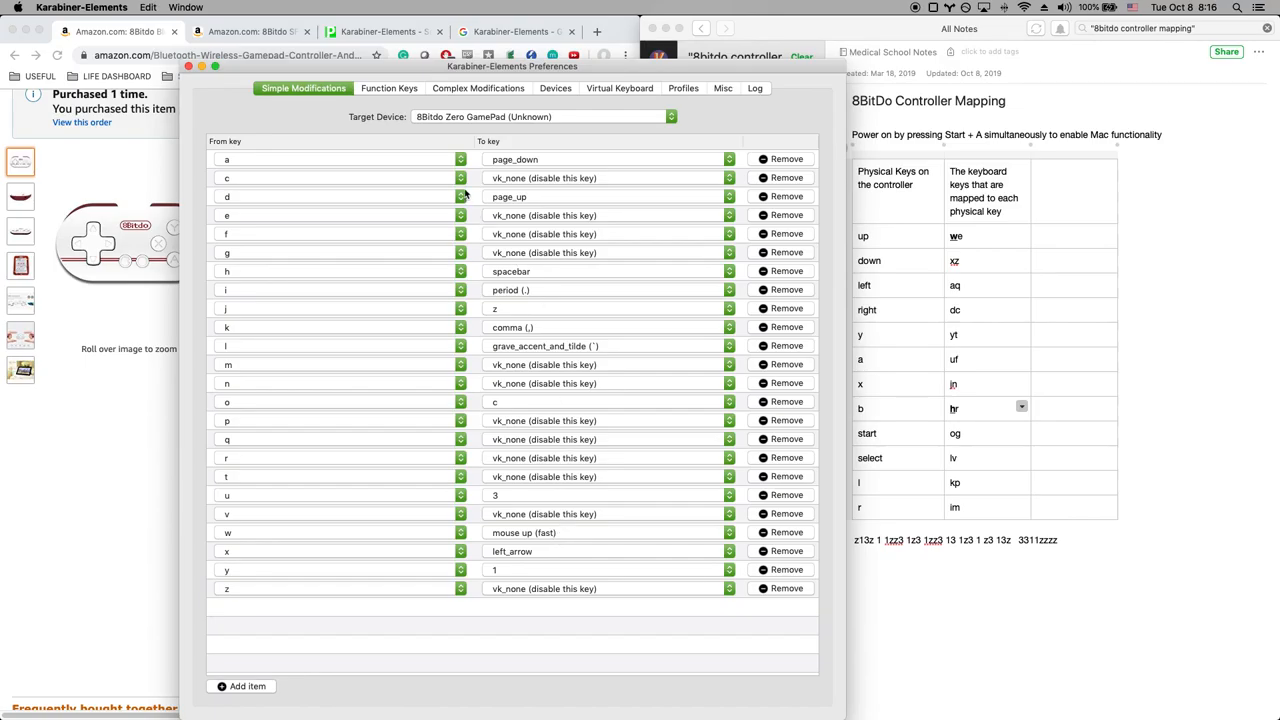
mouse_move(476, 568)
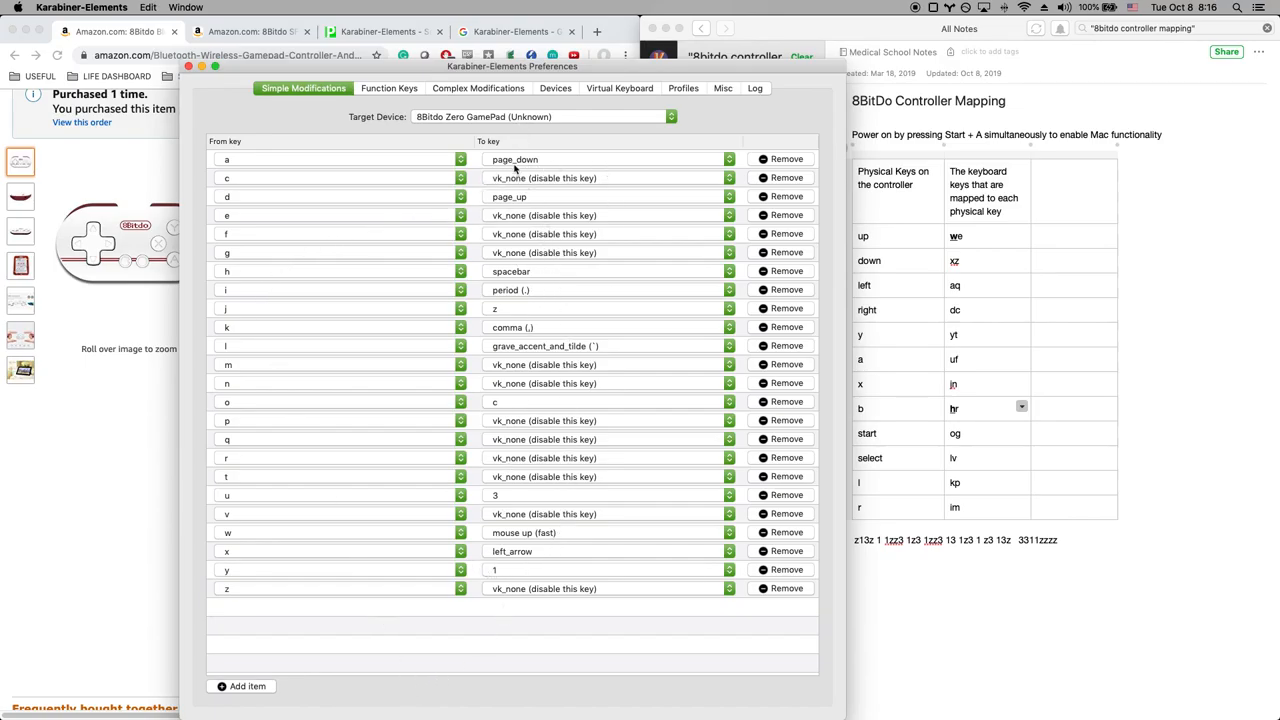
mouse_move(564, 248)
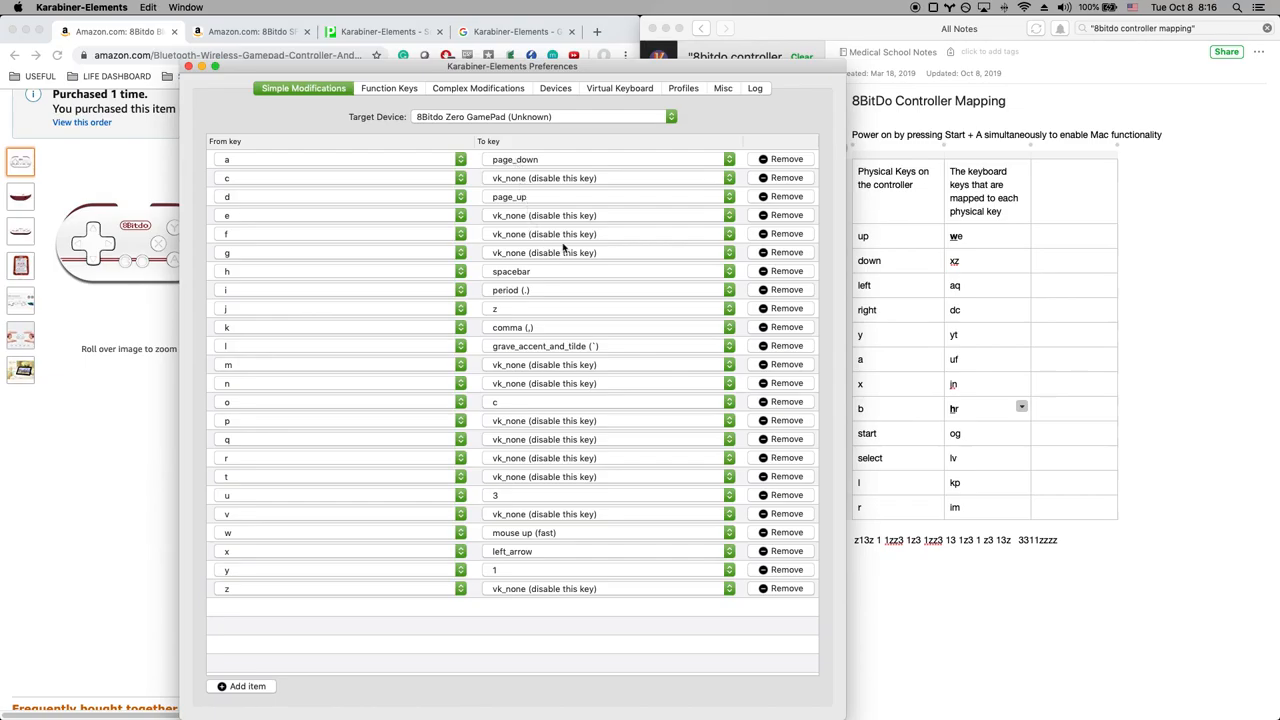
mouse_move(540, 340)
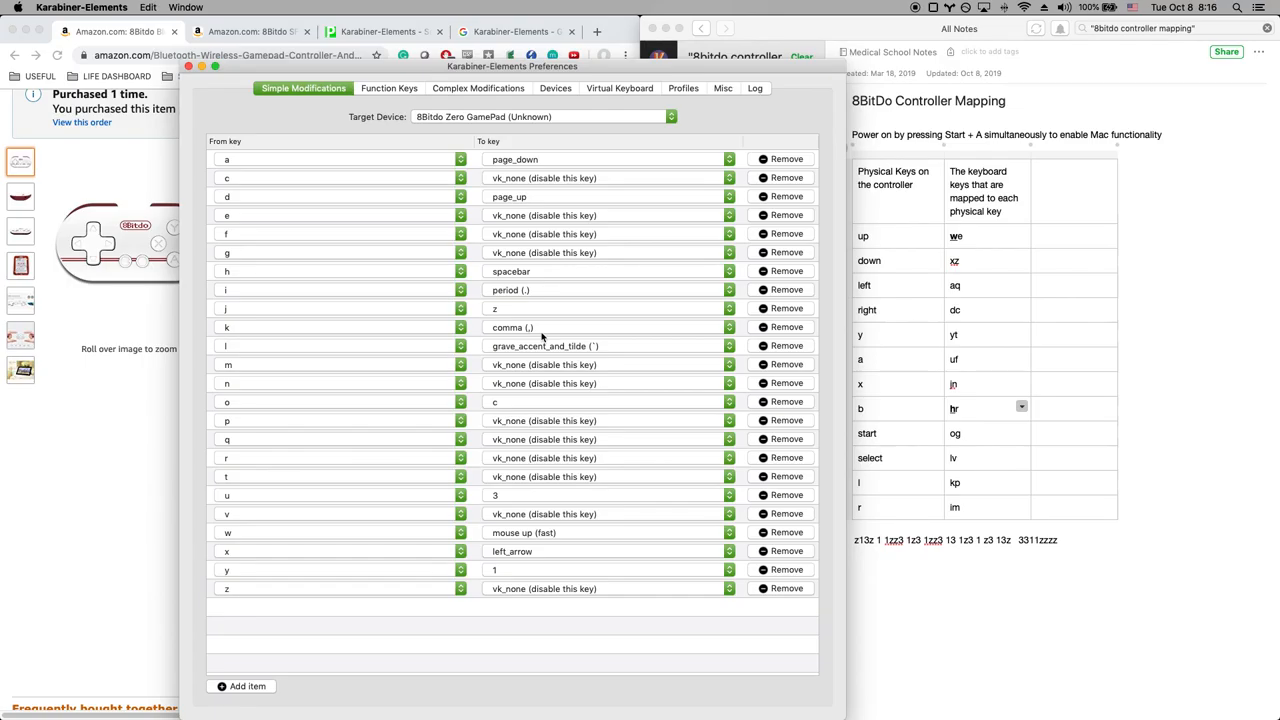
mouse_move(612, 640)
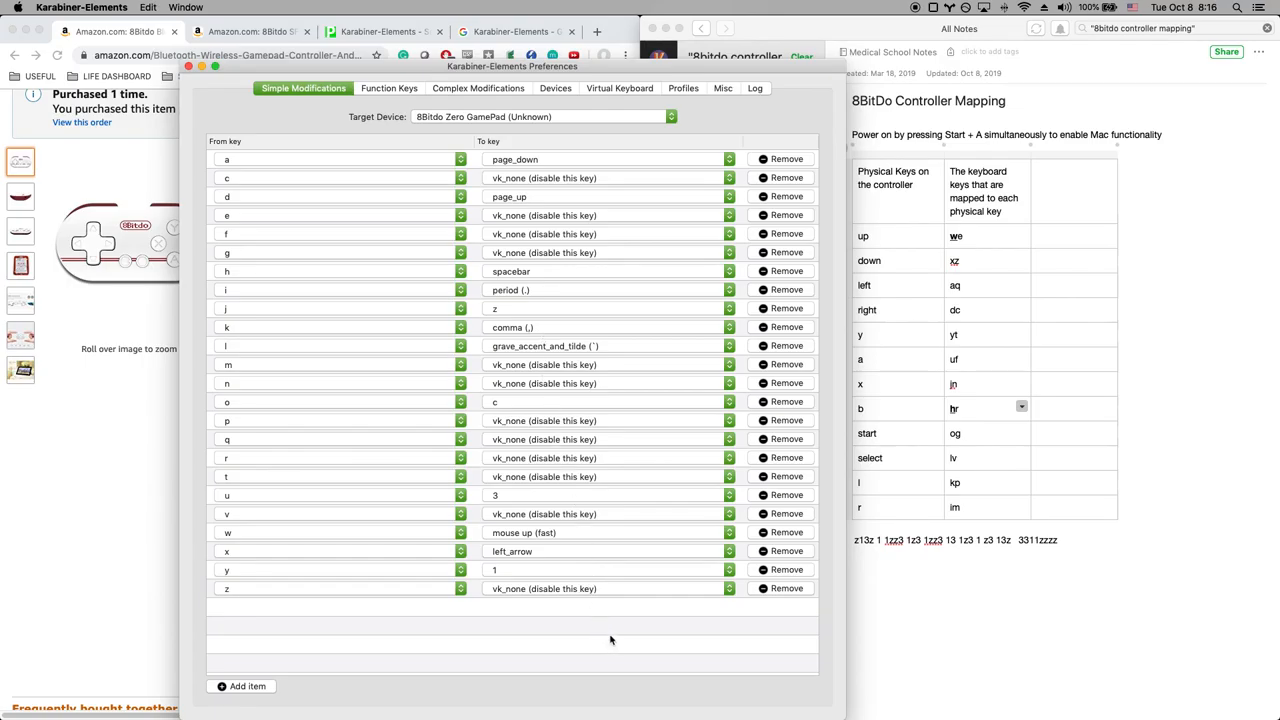